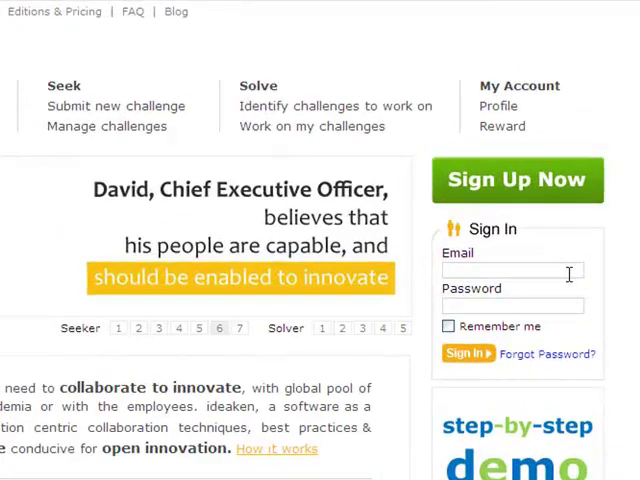
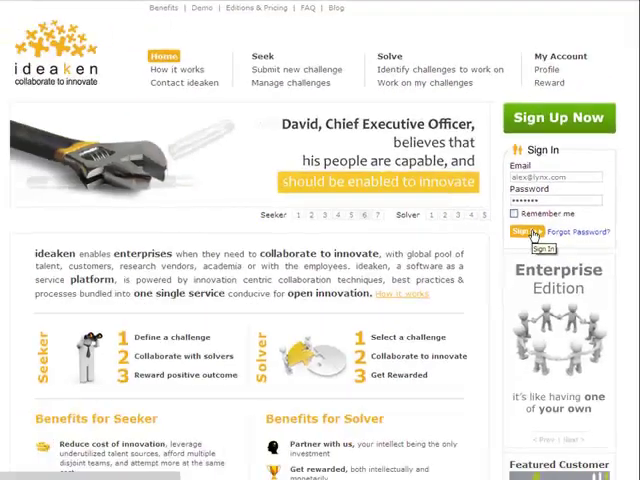
# Step: Sign in as alex to reach the My activity seeker dashboard
pyautogui.click(540, 232)
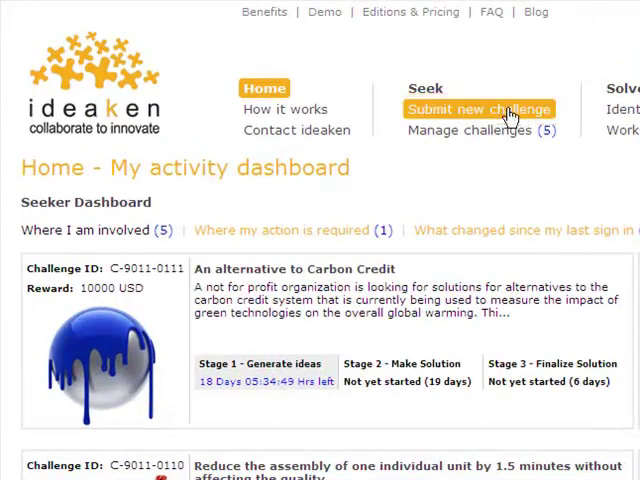
# Step: Start a new challenge titled 'Shred able paper' and begin its brief on hand-shreddable paper
pyautogui.click(478, 108)
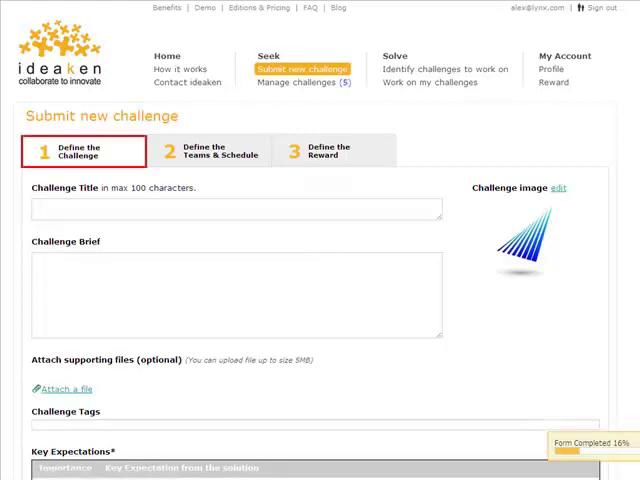
pyautogui.click(210, 152)
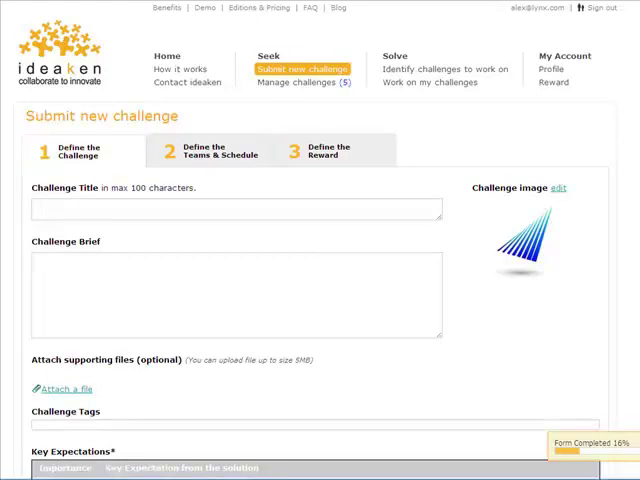
pyautogui.moveTo(368, 240)
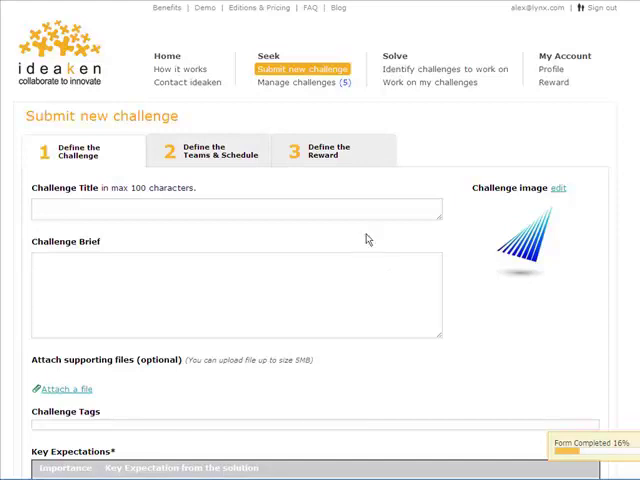
pyautogui.click(236, 208)
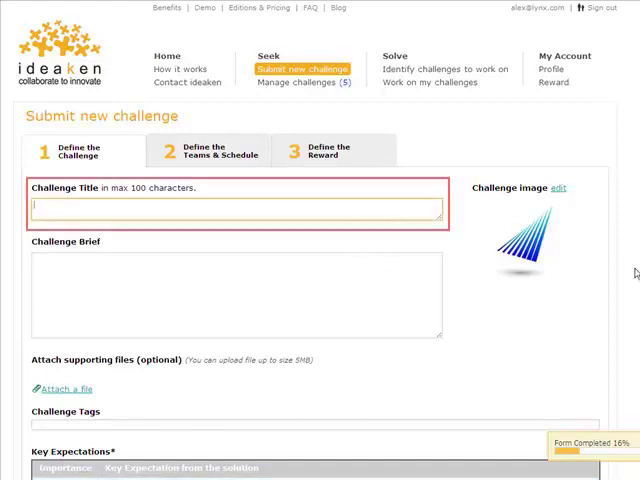
pyautogui.write('Shred able paper')
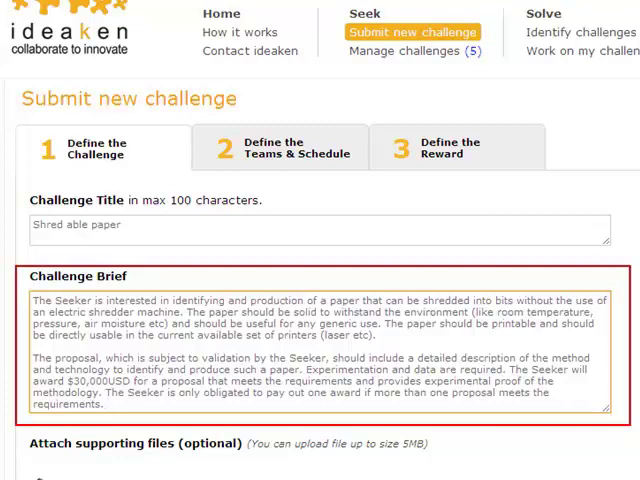
pyautogui.click(104, 404)
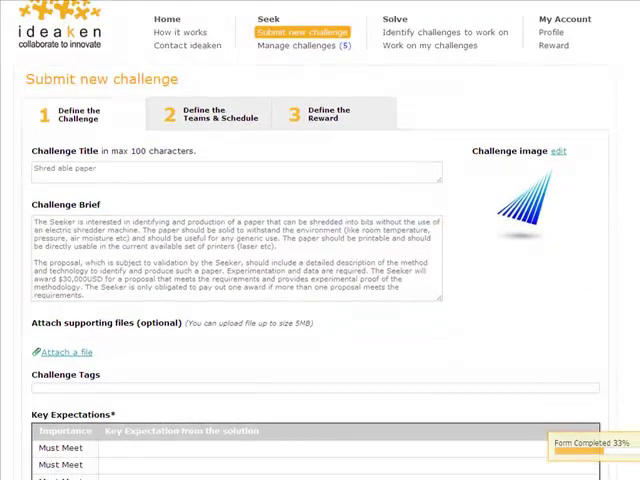
# Step: Add the must-meet expectation 'Proposal requires detailed description of method and technology used'
pyautogui.scroll(-3)
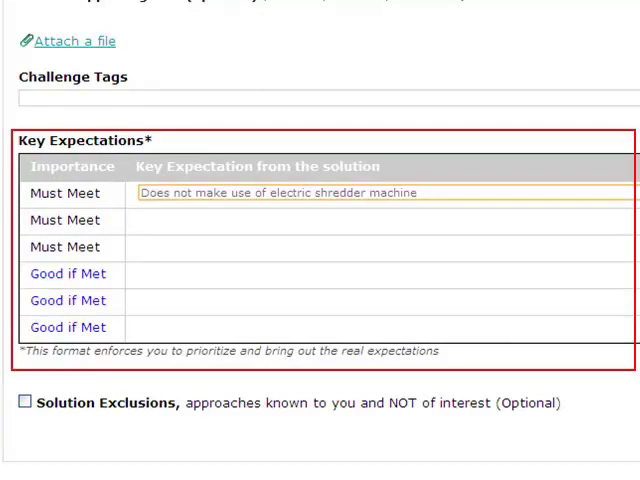
pyautogui.write('Proposal requires detailed description of method and technology used')
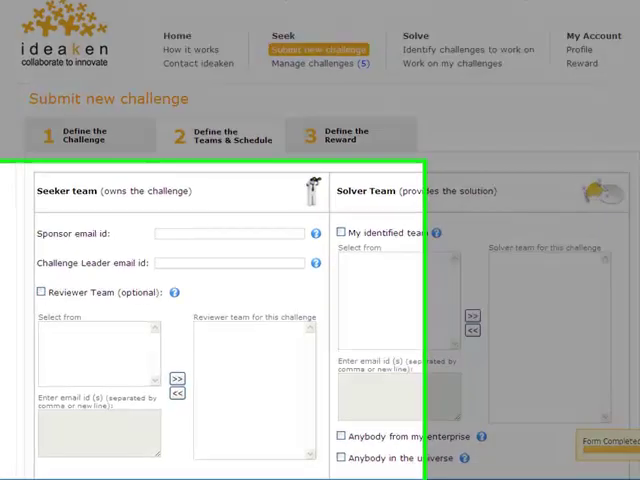
pyautogui.scroll(-3)
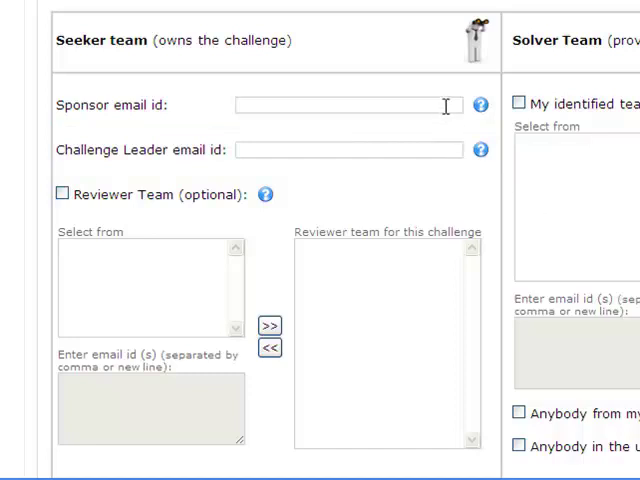
pyautogui.write('da')
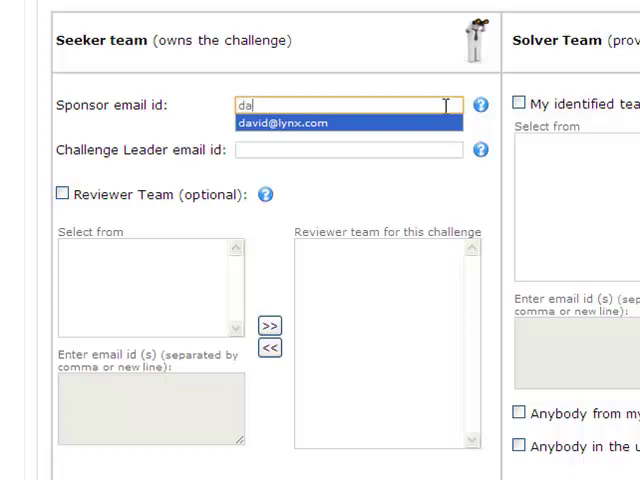
pyautogui.click(284, 122)
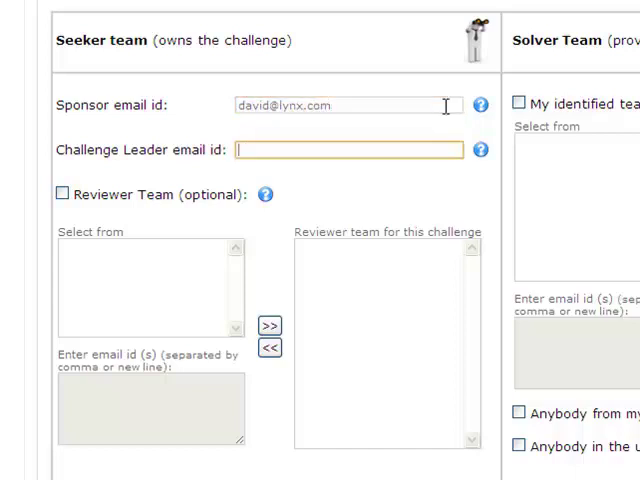
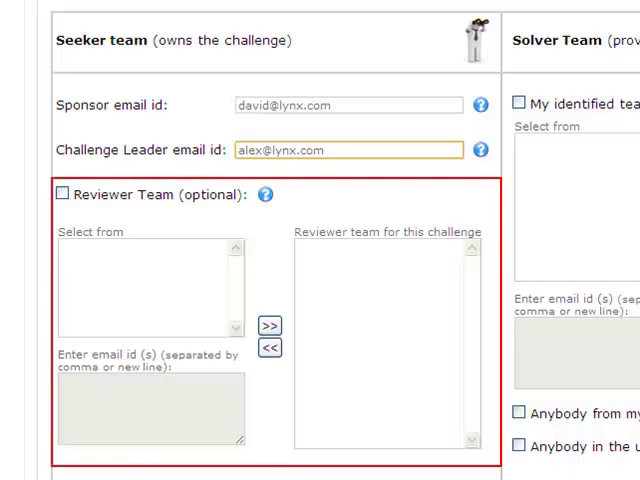
pyautogui.click(340, 150)
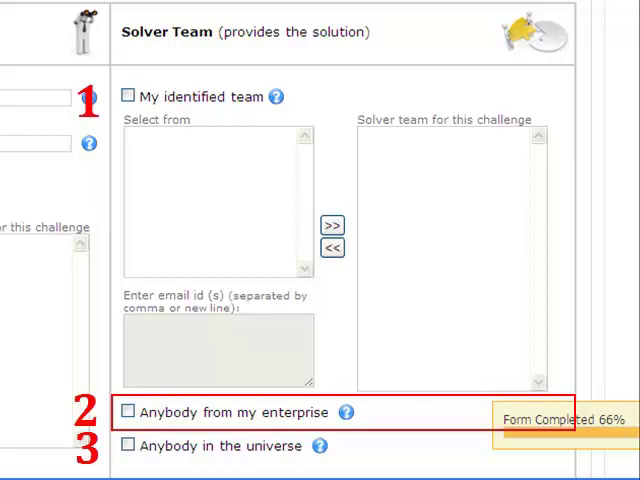
# Step: Tick 'Anybody in the universe' as the solver team for the challenge
pyautogui.click(128, 446)
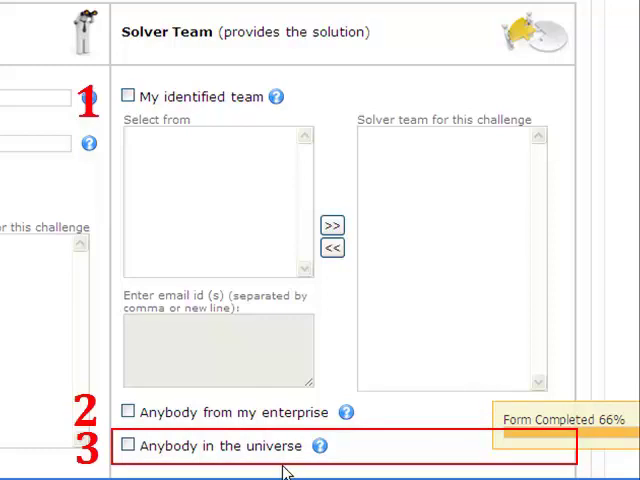
pyautogui.click(128, 446)
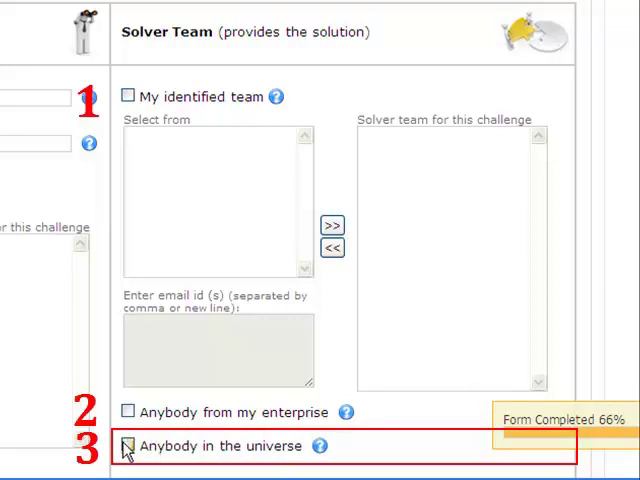
pyautogui.click(128, 446)
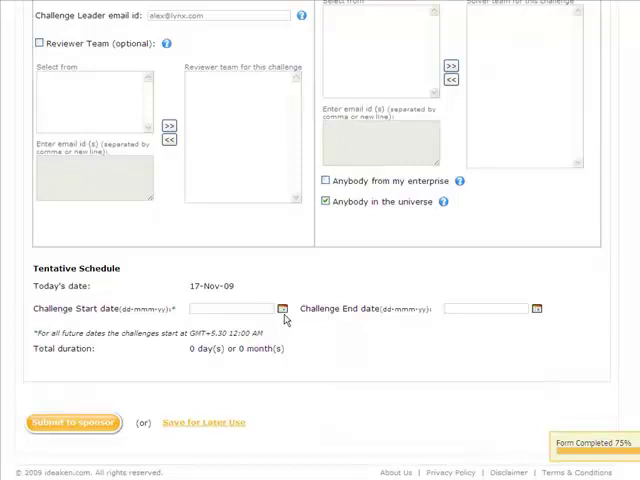
# Step: Pick the challenge end date for a 14-day schedule from 17-Nov-09 and view the stage timeline
pyautogui.click(284, 308)
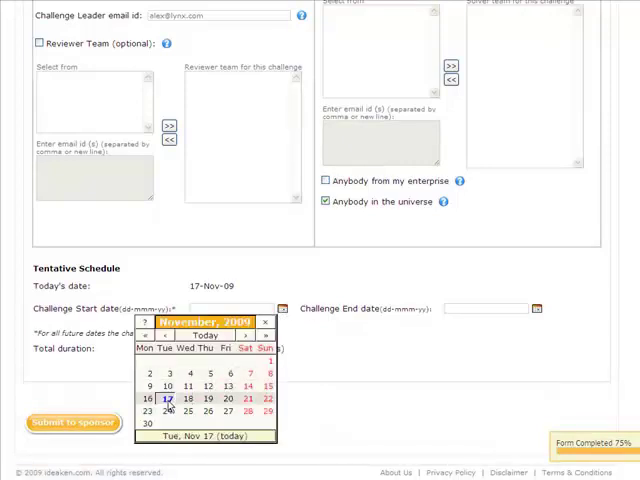
pyautogui.click(172, 400)
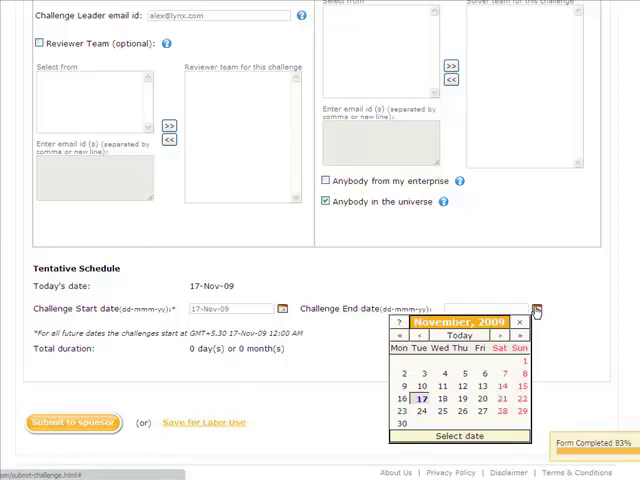
pyautogui.click(404, 424)
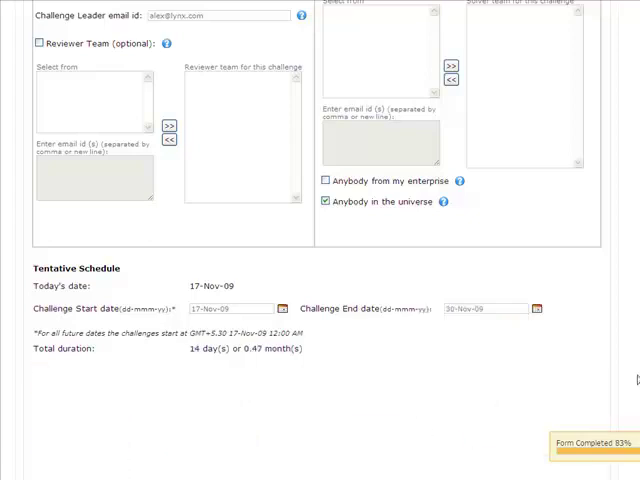
pyautogui.scroll(-3)
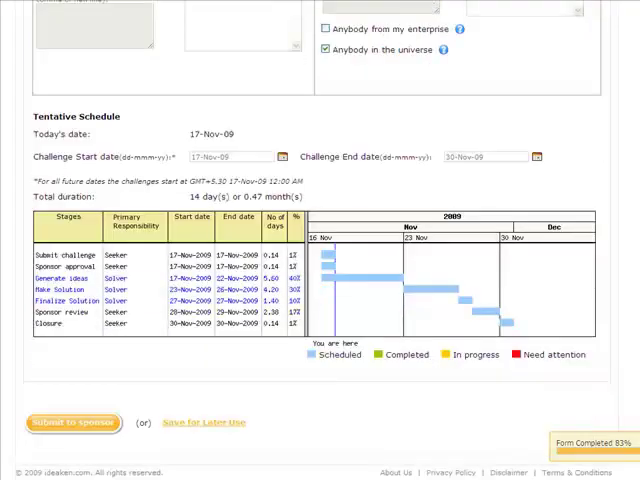
pyautogui.scroll(-3)
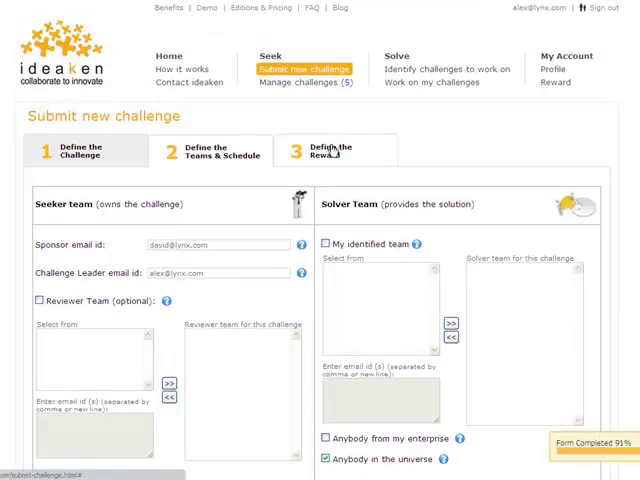
# Step: Enter the total monetary reward in USD and submit the challenge to the sponsor for approval
pyautogui.click(332, 152)
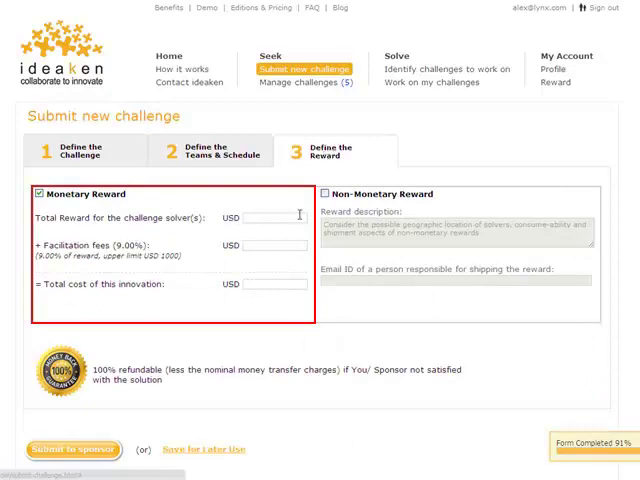
pyautogui.write('30000')
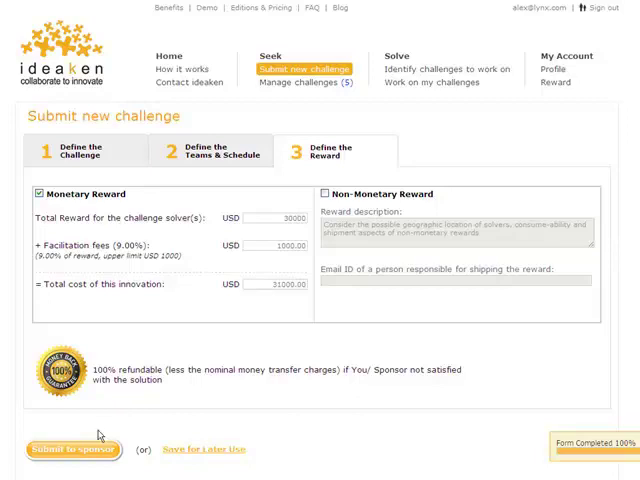
pyautogui.click(72, 448)
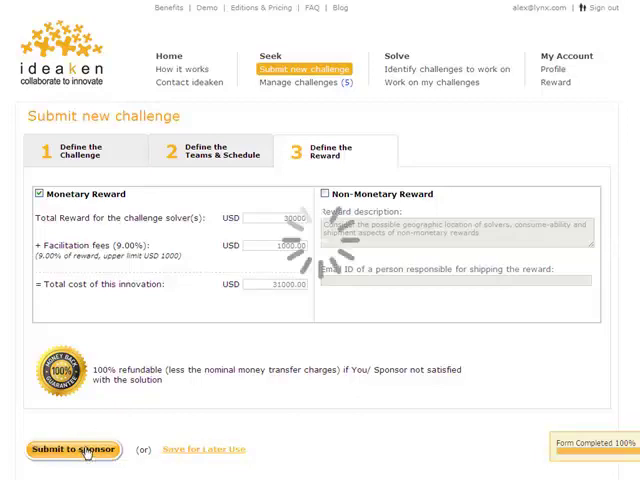
pyautogui.click(72, 448)
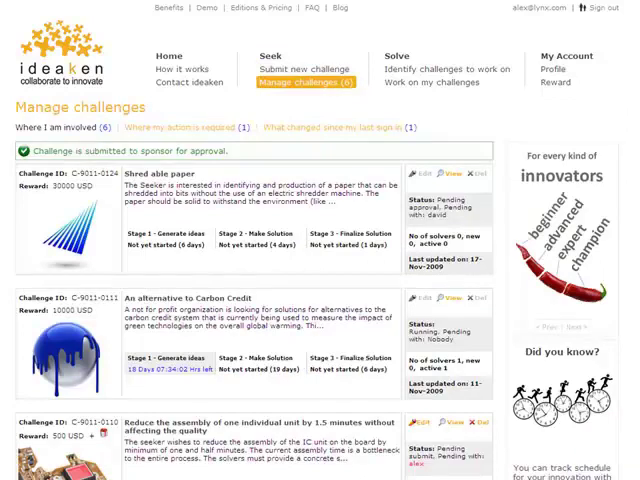
# Step: Scroll the Manage challenges list showing the pending Shred able paper challenge
pyautogui.scroll(-3)
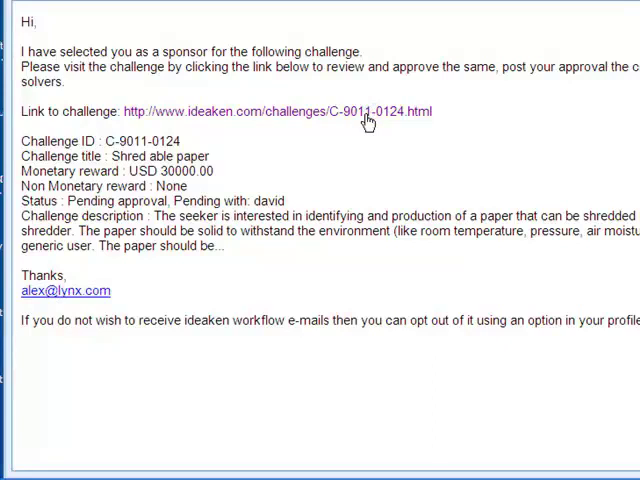
pyautogui.click(368, 112)
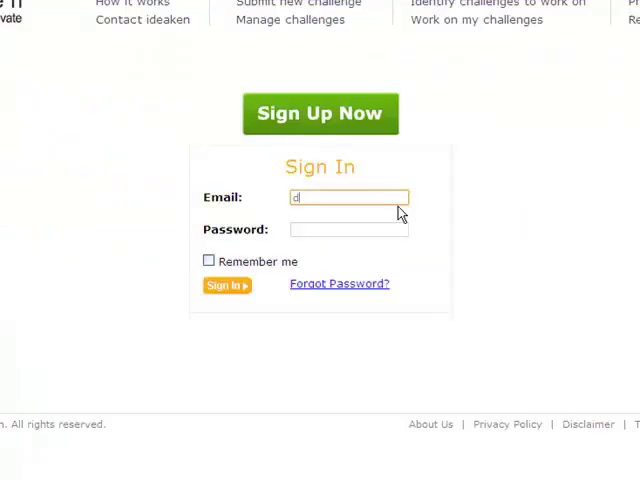
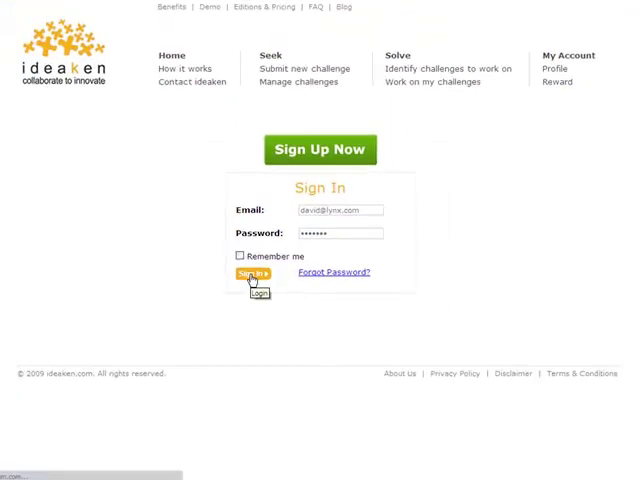
pyautogui.click(250, 276)
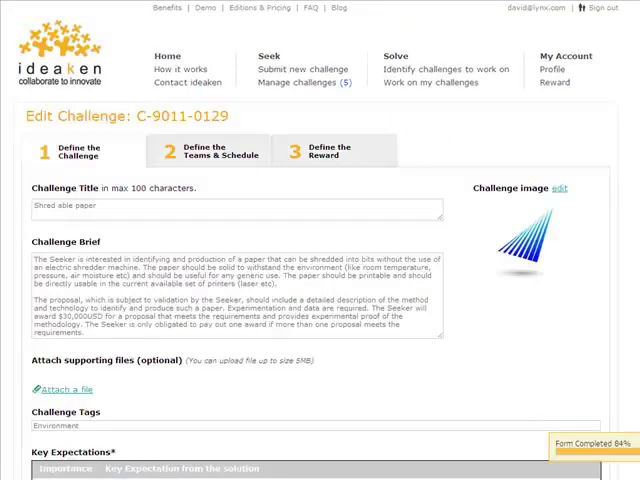
# Step: Review the challenge brief and expectations, then advance to the reward step
pyautogui.scroll(-3)
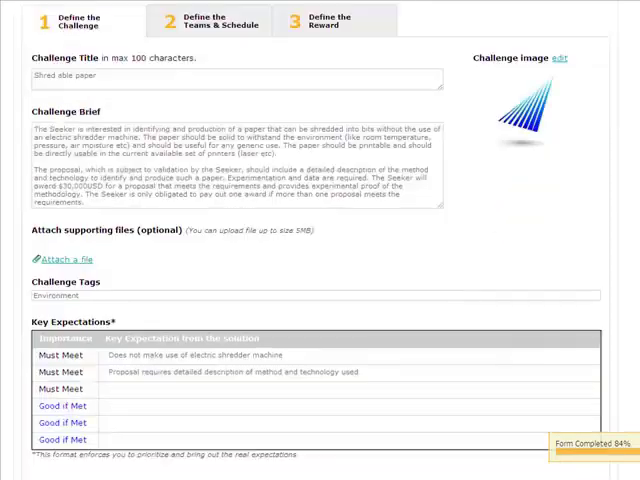
pyautogui.scroll(-3)
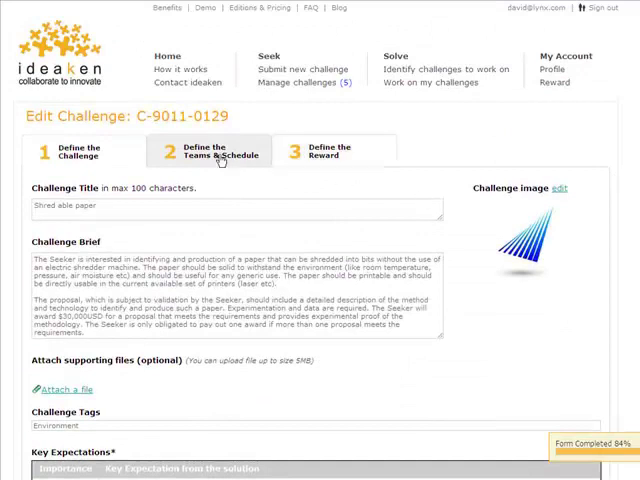
pyautogui.click(208, 152)
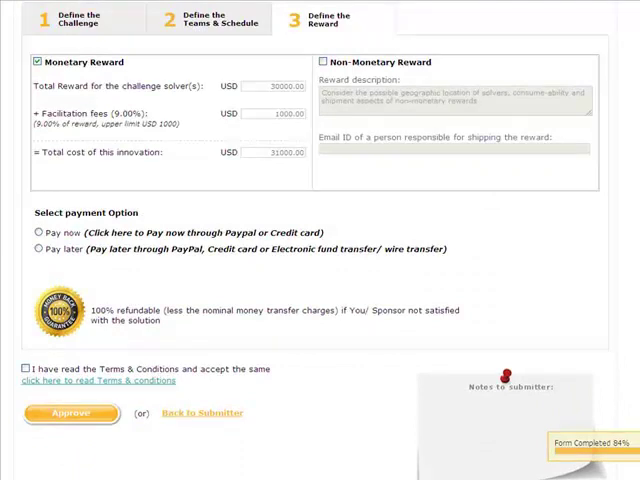
# Step: Approve 'Shred able paper' with Pay now via escrow and the Terms & Conditions accepted, reward 30000 USD
pyautogui.scroll(-3)
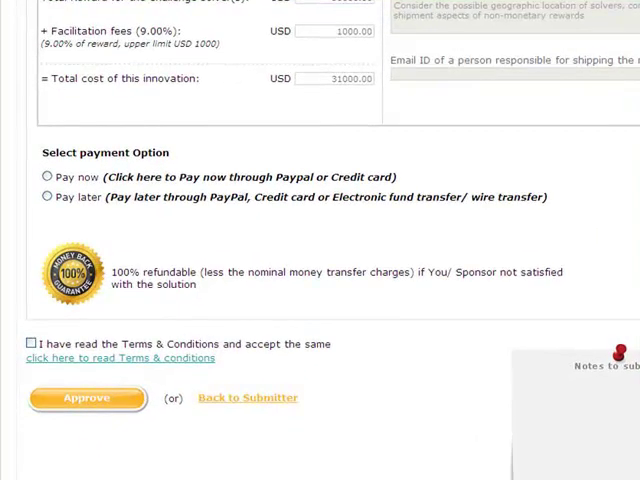
pyautogui.click(46, 176)
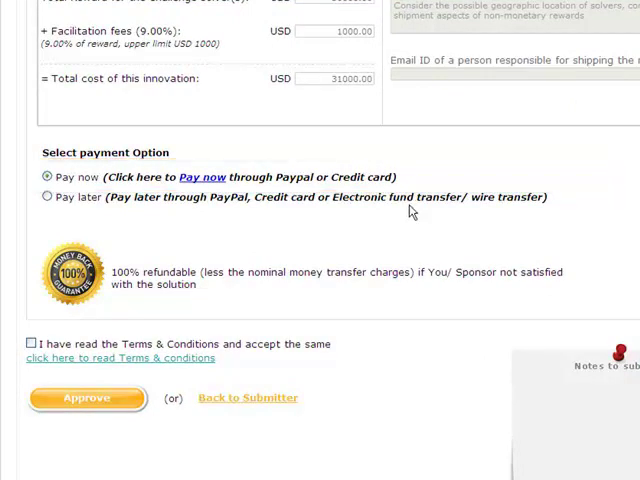
pyautogui.click(48, 196)
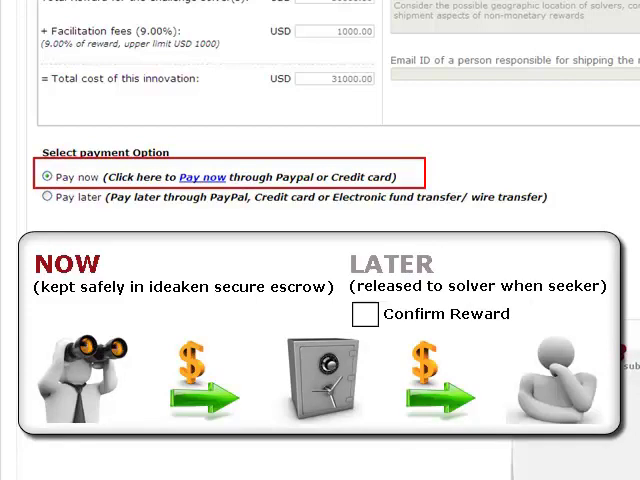
pyautogui.click(358, 314)
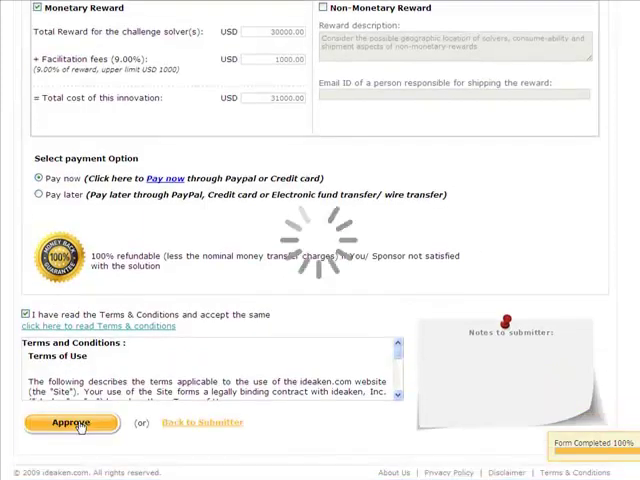
pyautogui.click(70, 422)
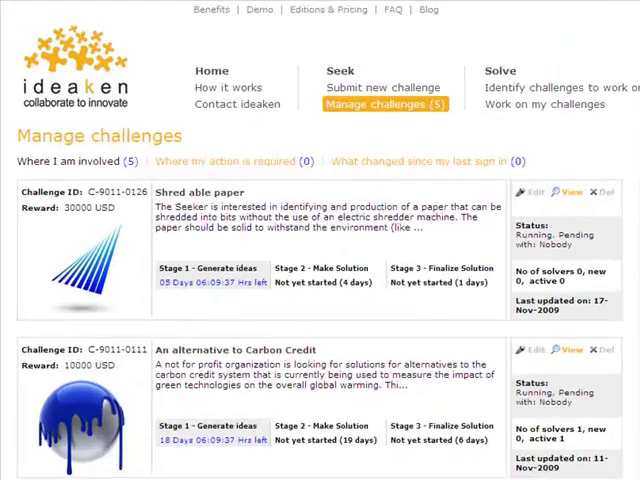